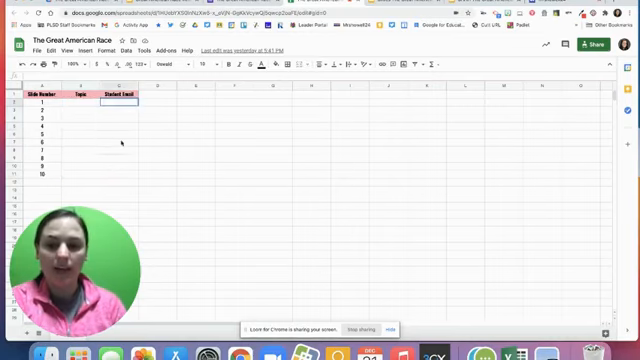
Scroll through The Great American Race Answers short-answer questions and select question #1.
{"action": "left_click_drag", "start_coordinate": [115, 97], "coordinate": [115, 178]}
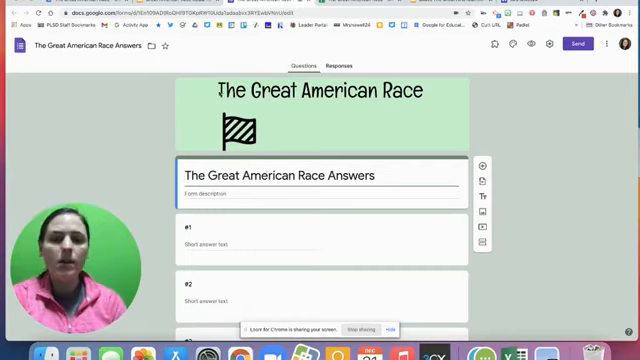
{"action": "scroll", "scroll_direction": "down", "scroll_amount": 3}
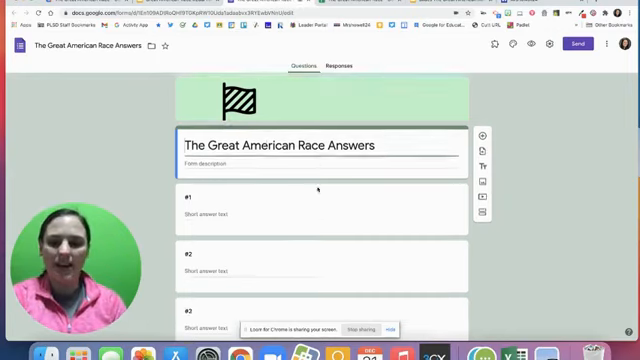
{"action": "scroll", "scroll_direction": "down", "scroll_amount": 3}
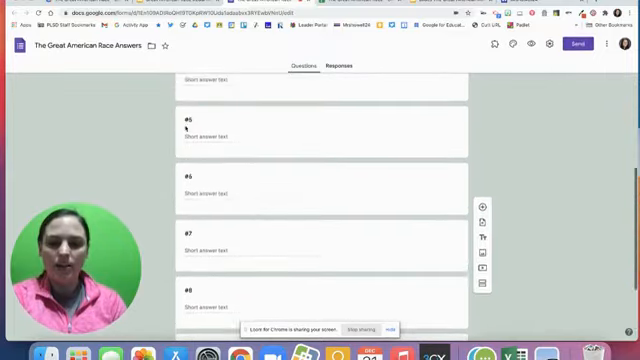
{"action": "scroll", "scroll_direction": "up", "scroll_amount": 3}
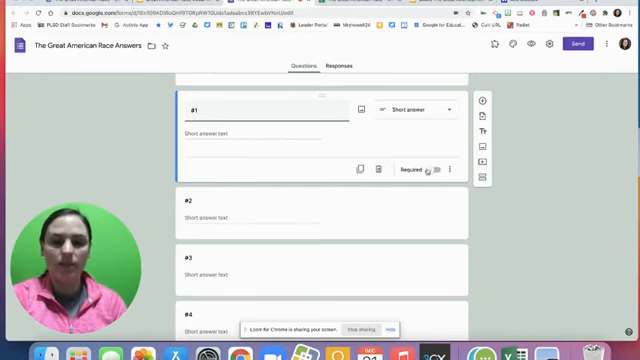
Turn on 'Make this a quiz' in the form's Settings so questions get an answer key.
{"action": "left_click", "coordinate": [436, 169]}
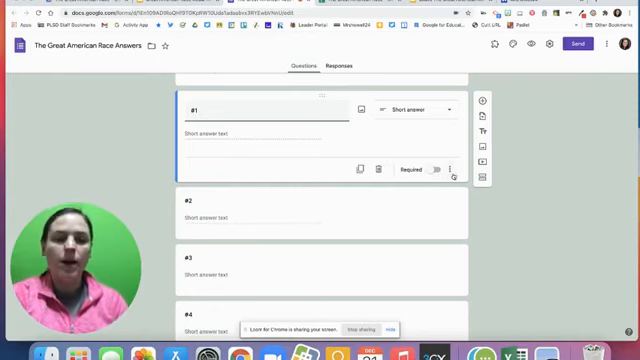
{"action": "left_click", "coordinate": [466, 167]}
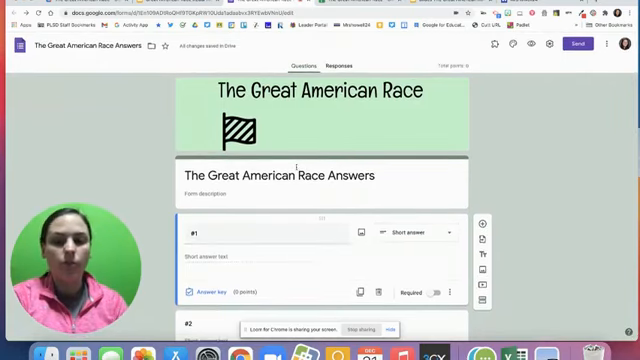
{"action": "scroll", "scroll_direction": "down", "scroll_amount": 3}
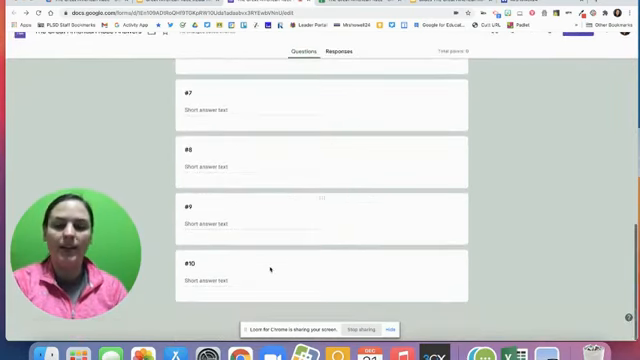